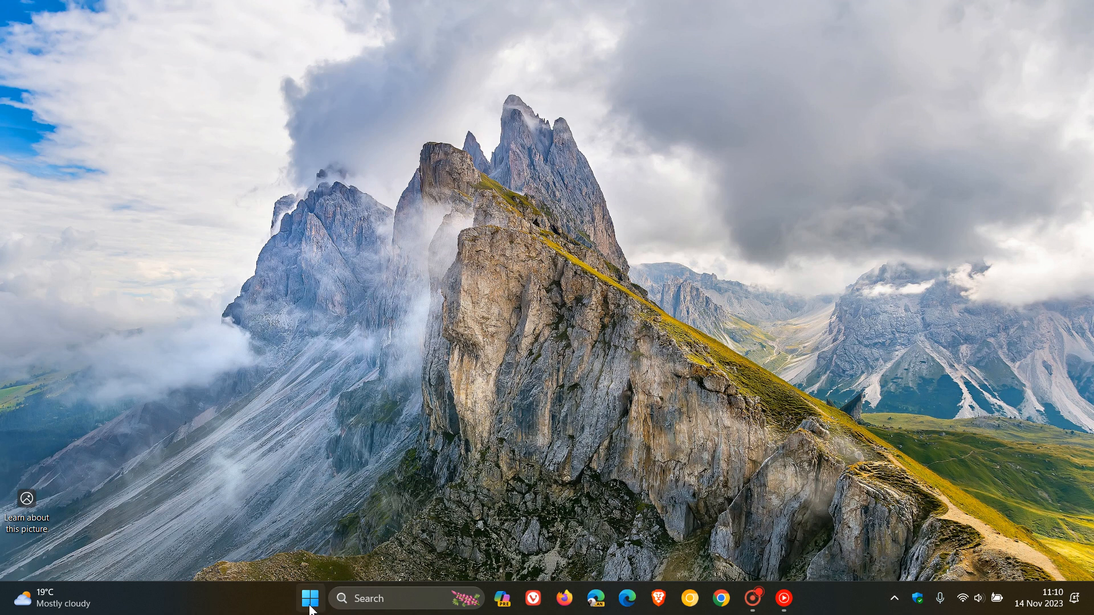
Launch new Outlook from the Start menu's full alphabetical app list
click(311, 599)
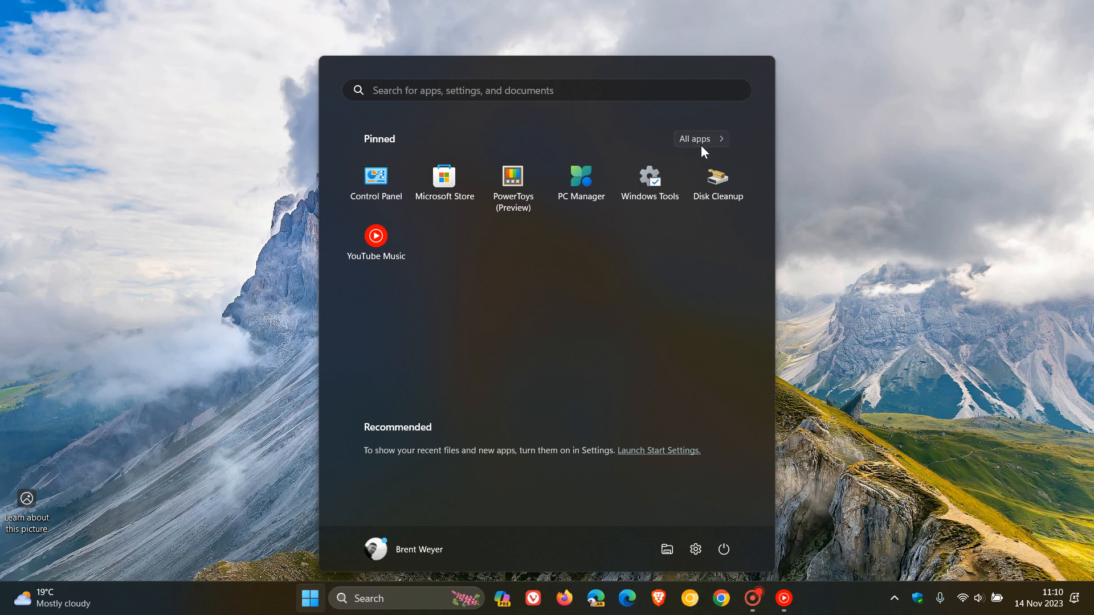
click(701, 139)
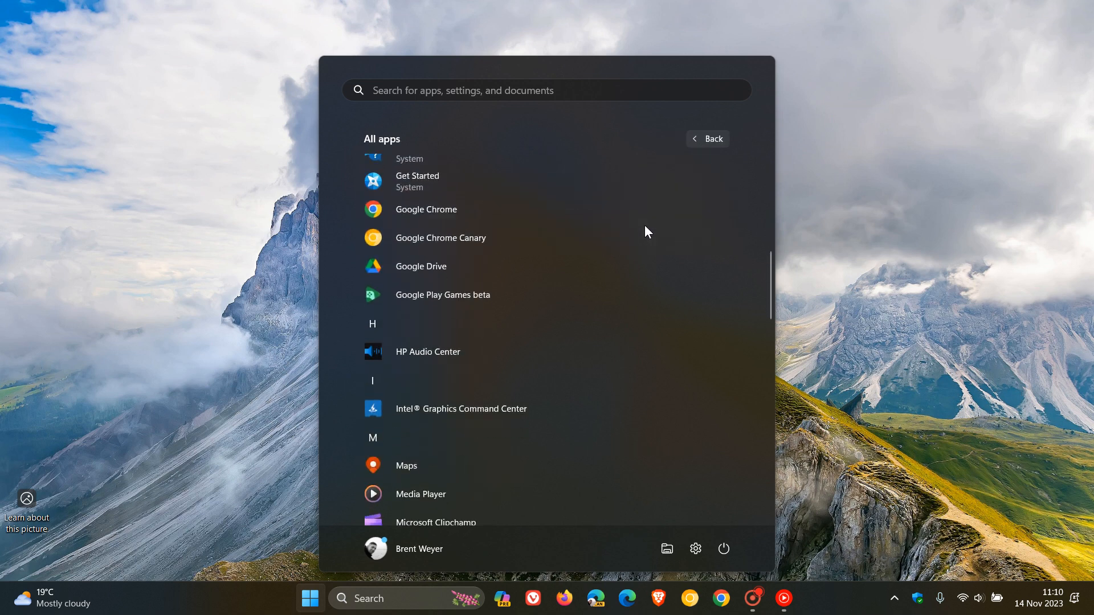
scroll(down, 3)
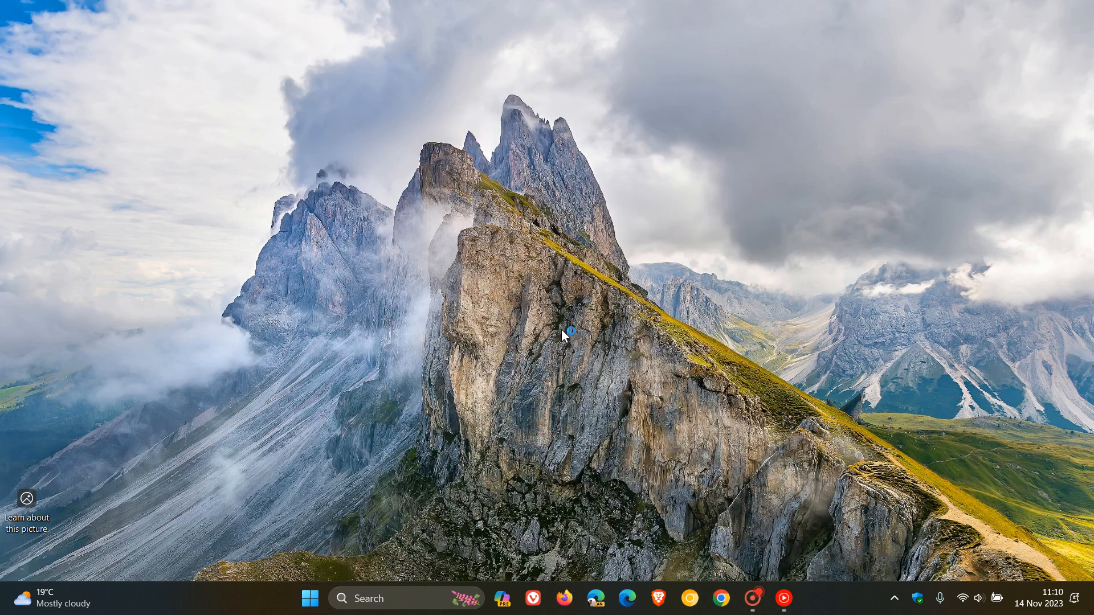
Remove the Avatrade sponsored ad so the Gmail inbox is empty
click(799, 598)
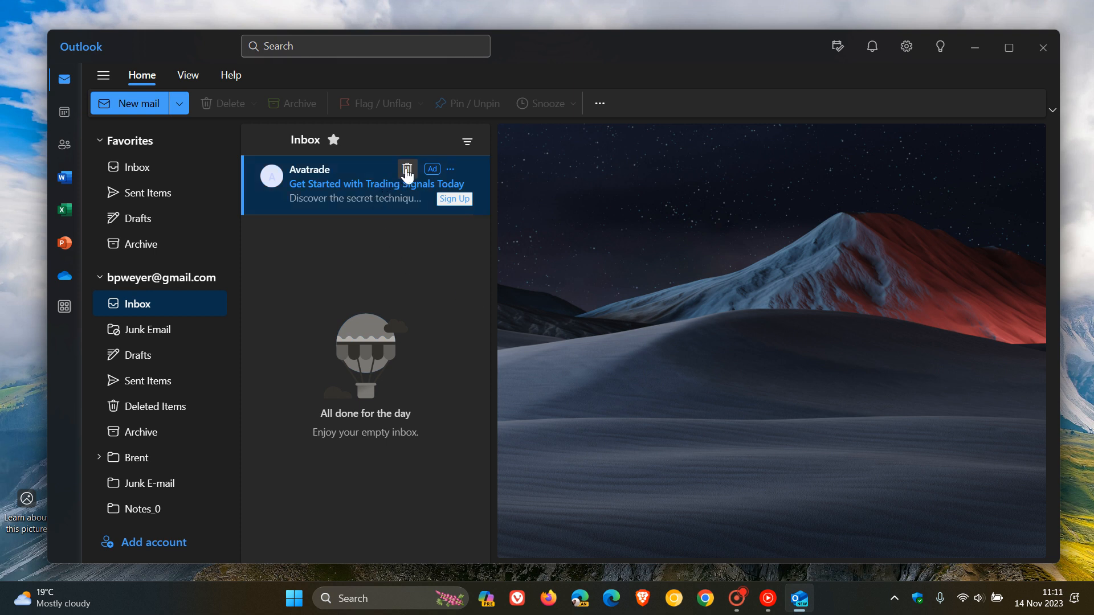
click(408, 170)
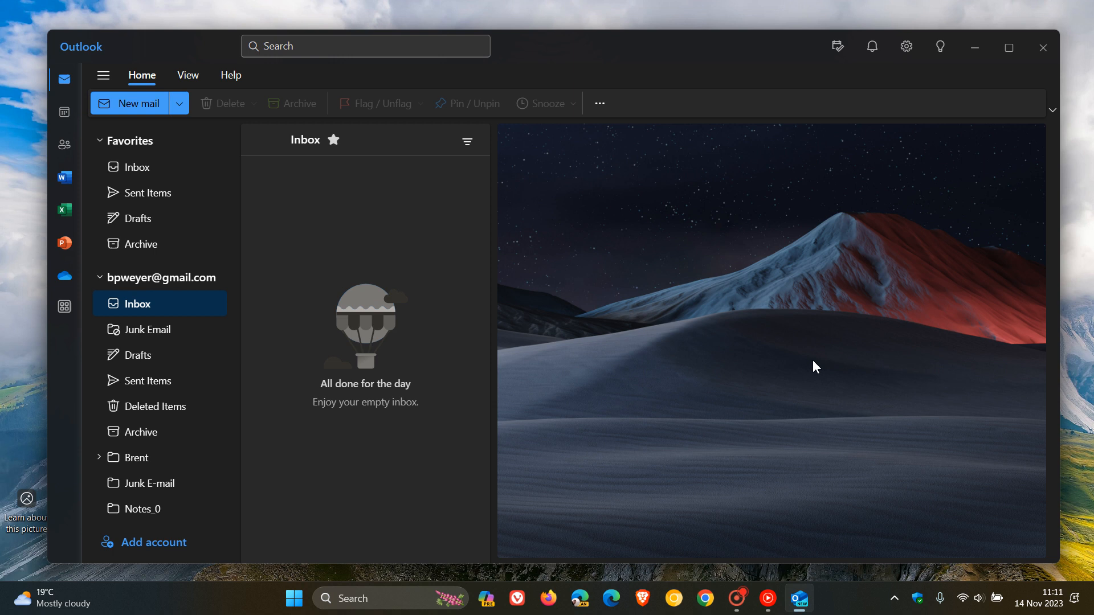
mouse_move(567, 362)
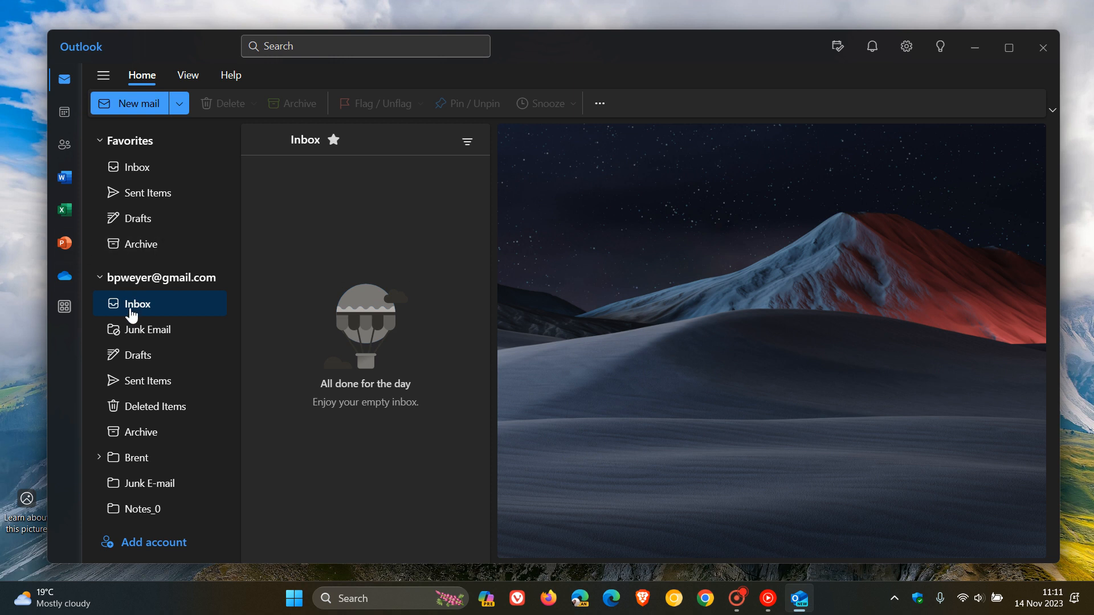
mouse_move(694, 366)
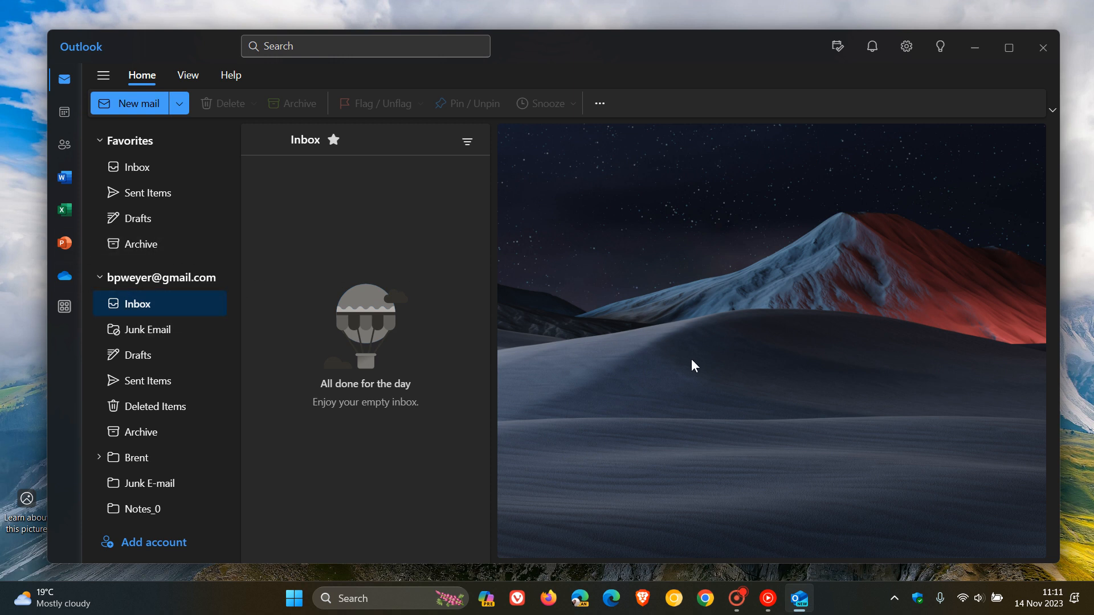
mouse_move(690, 337)
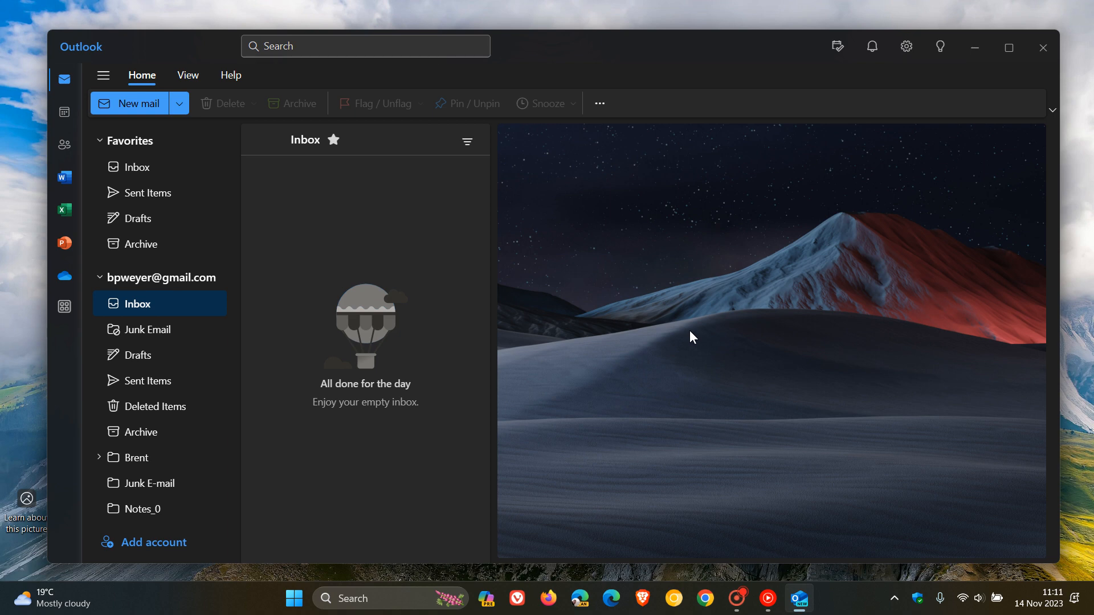
mouse_move(922, 114)
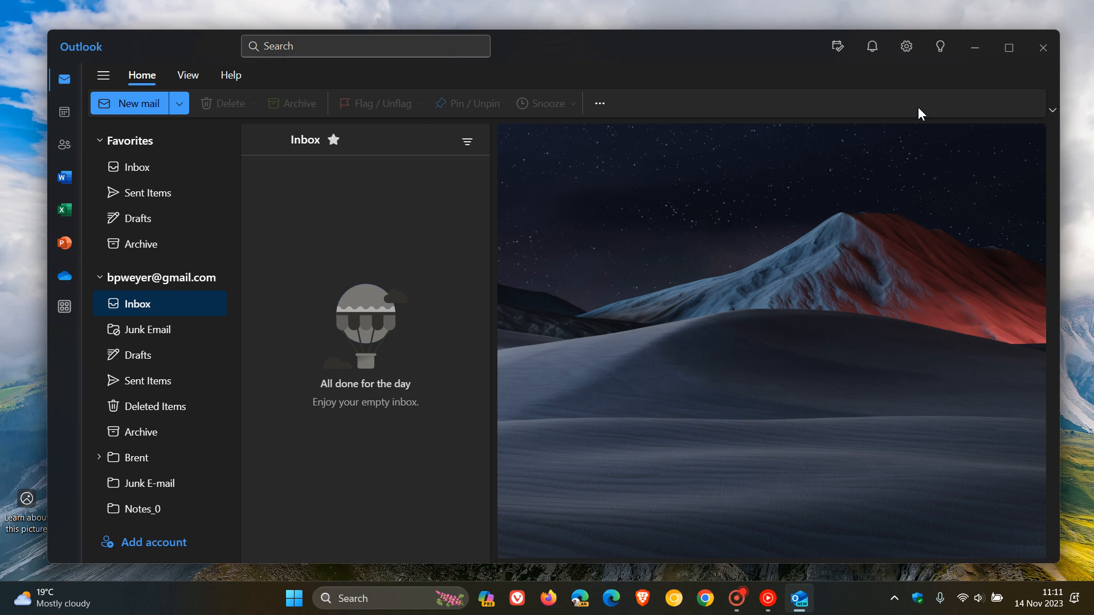
Start adding another email account and list the suggested Gmail accounts
click(906, 46)
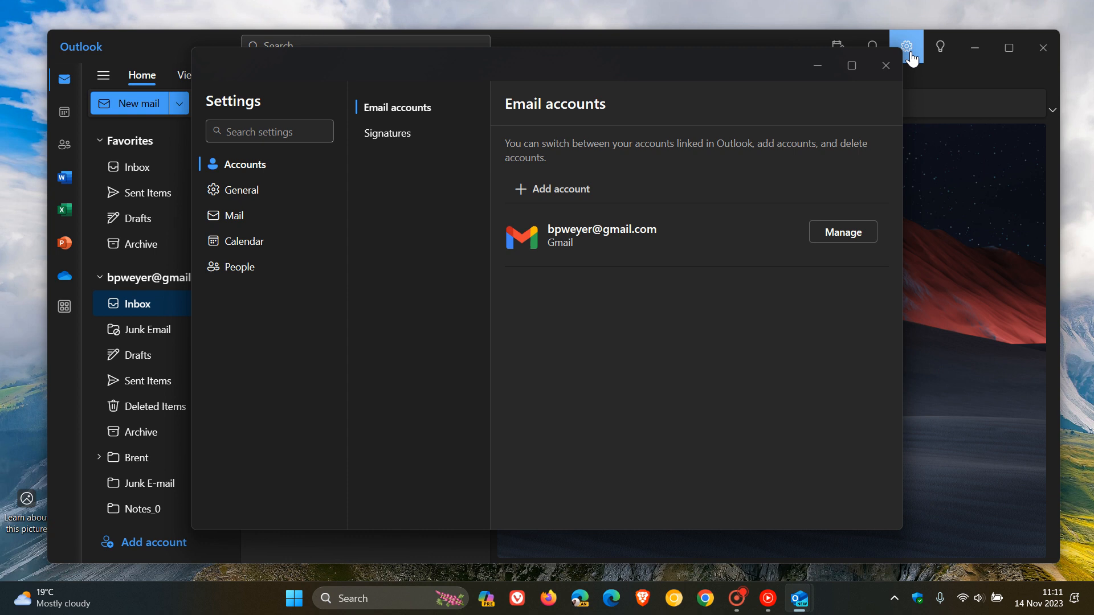
mouse_move(535, 203)
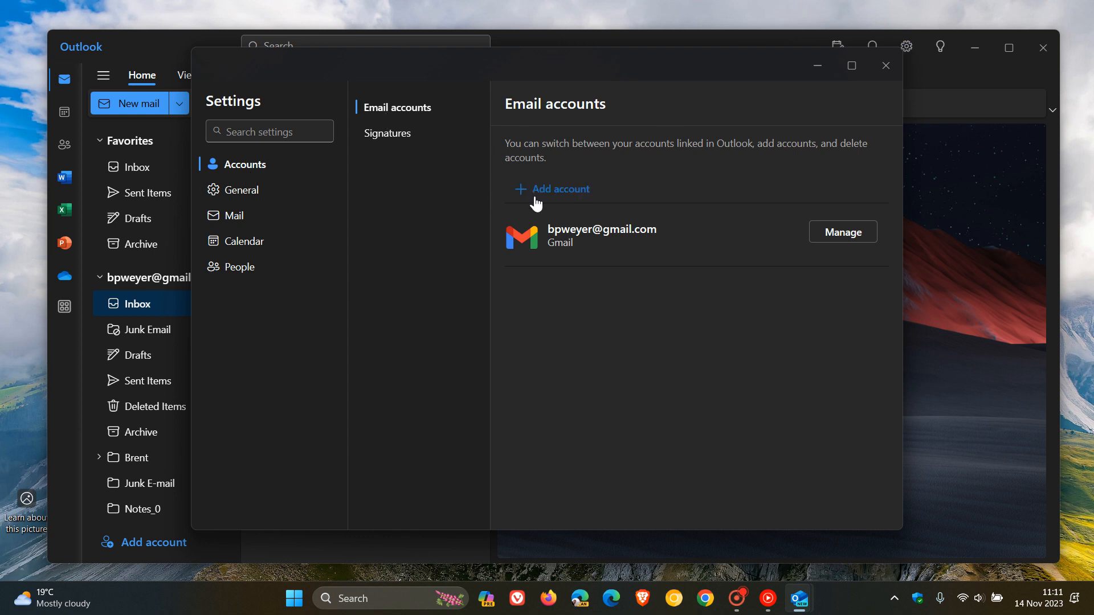
click(558, 189)
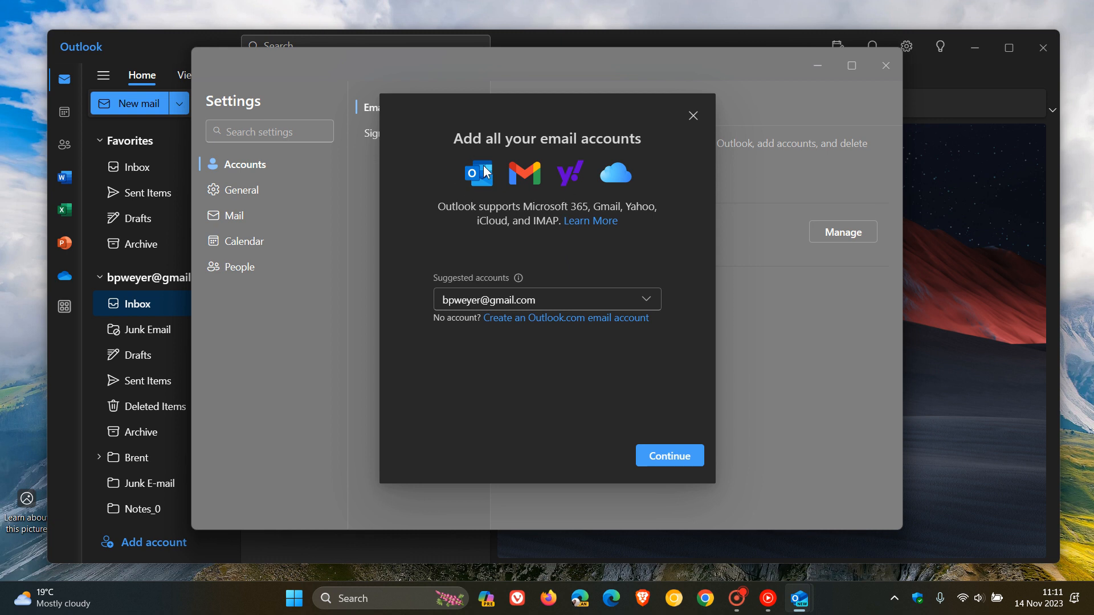
mouse_move(532, 188)
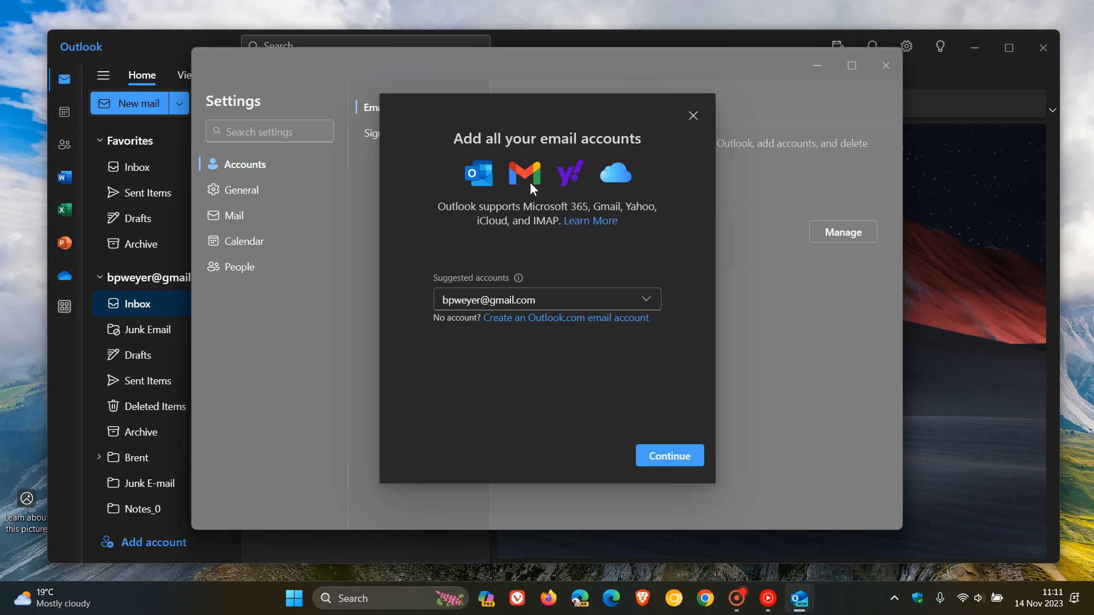
mouse_move(617, 173)
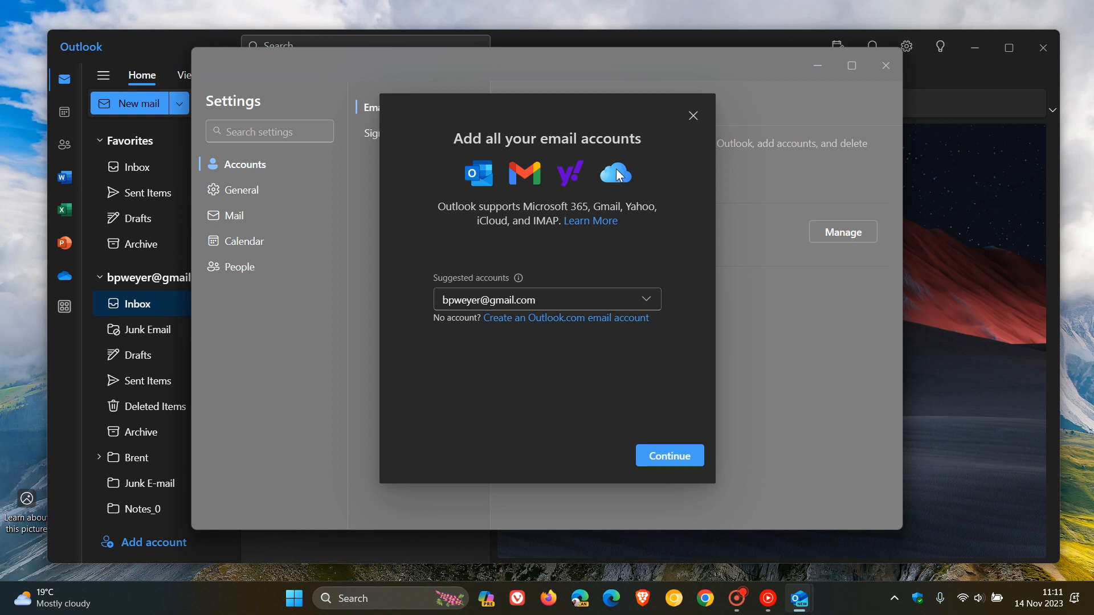
mouse_move(654, 254)
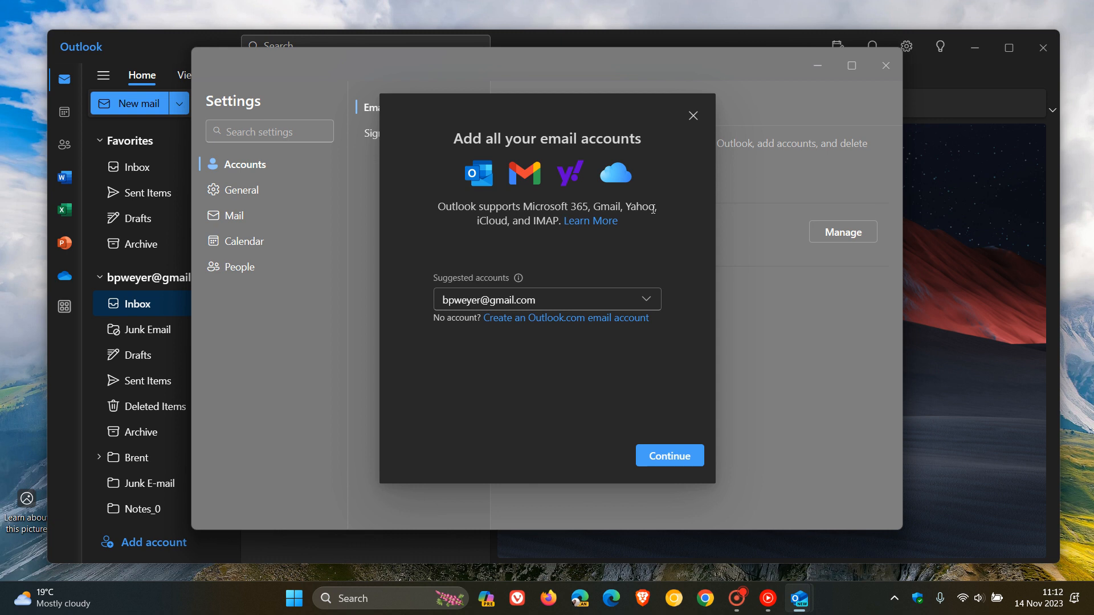
mouse_move(408, 193)
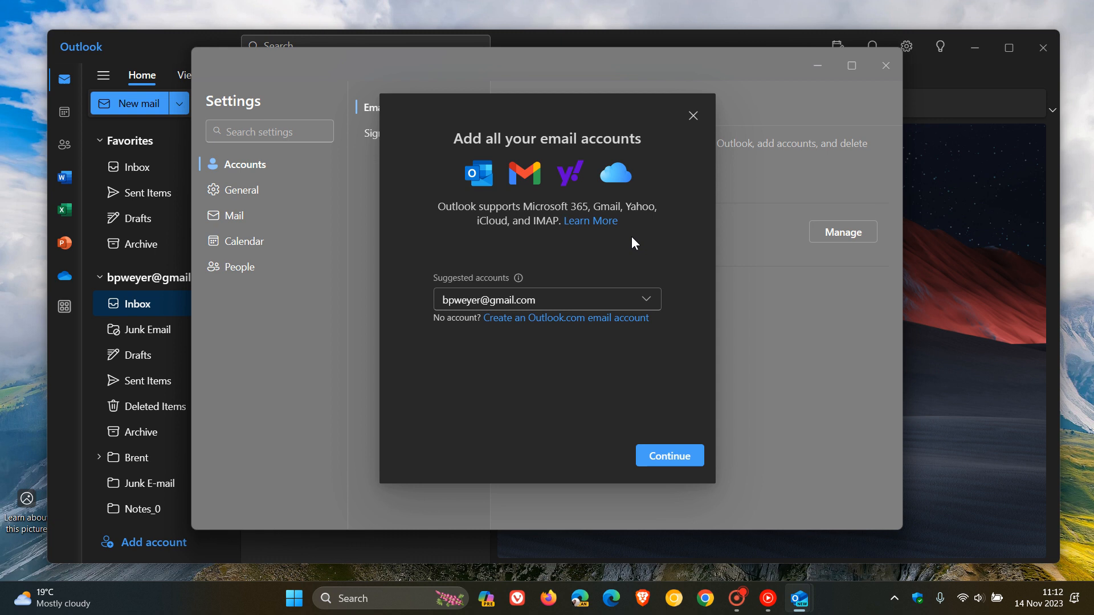
click(546, 300)
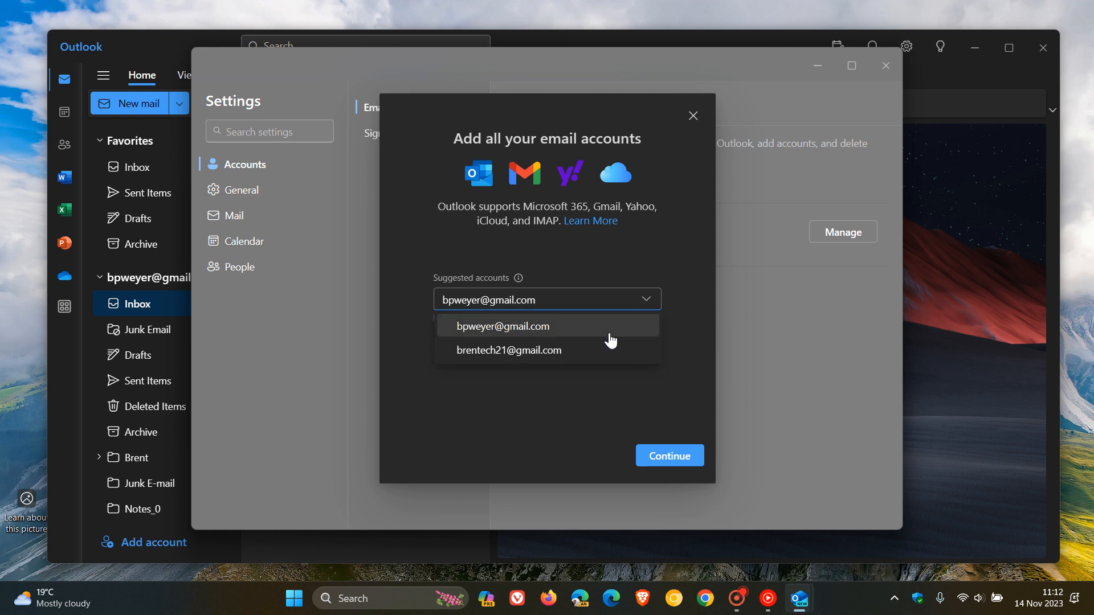
Choose the second suggested Gmail account and view the Microsoft Cloud sync support article
click(509, 350)
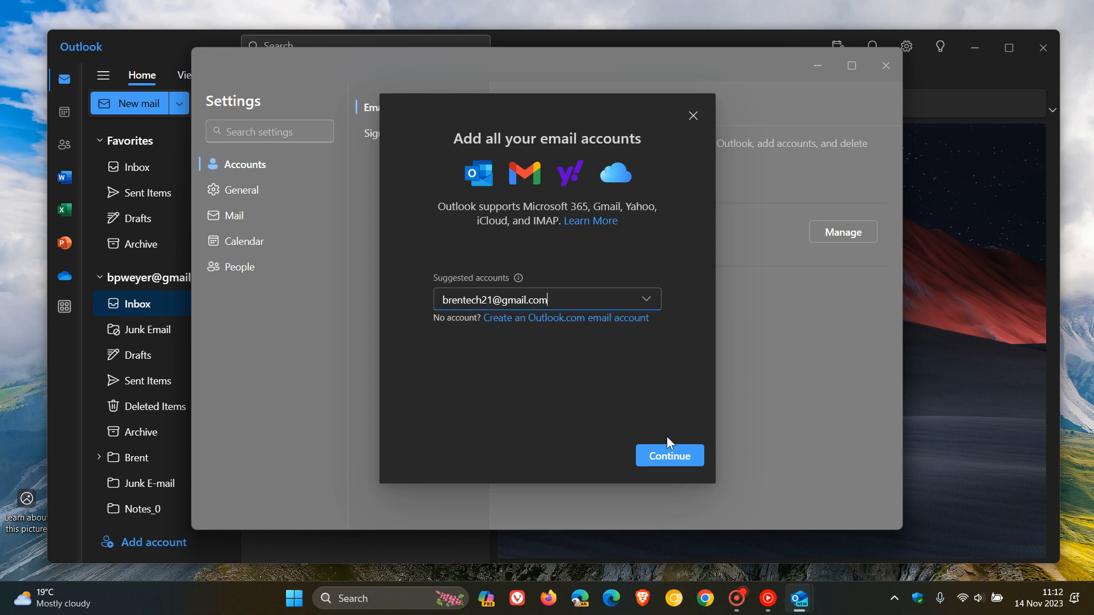
click(668, 456)
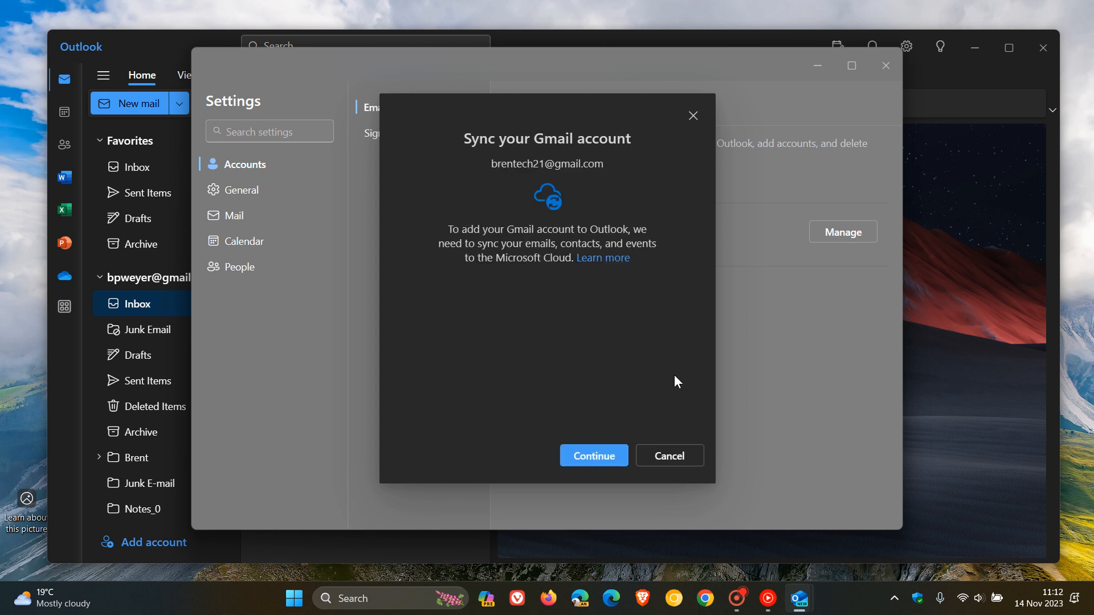
mouse_move(480, 254)
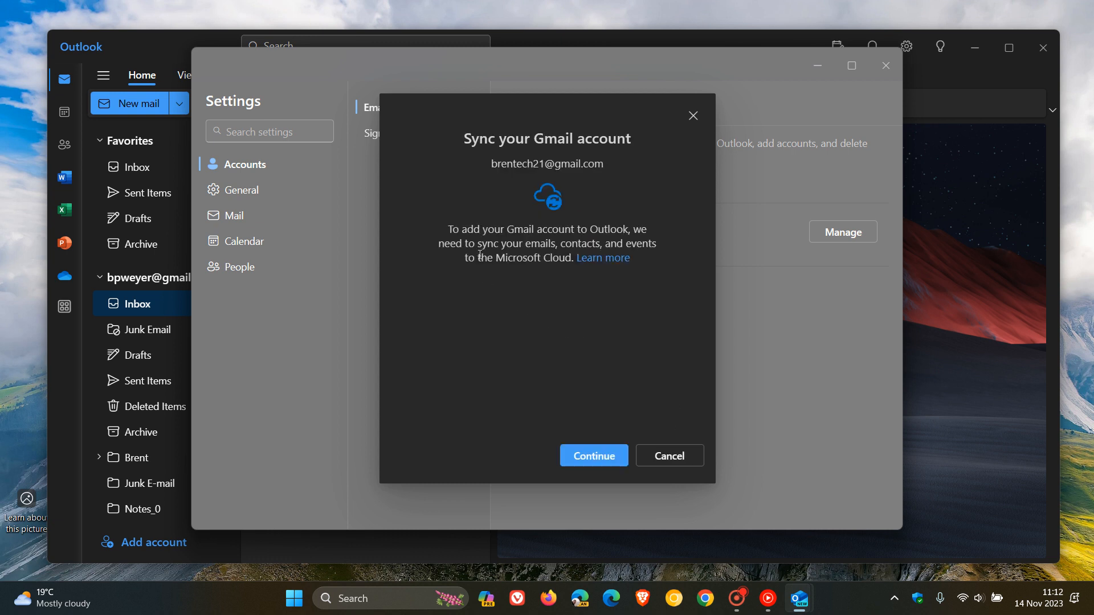
mouse_move(428, 214)
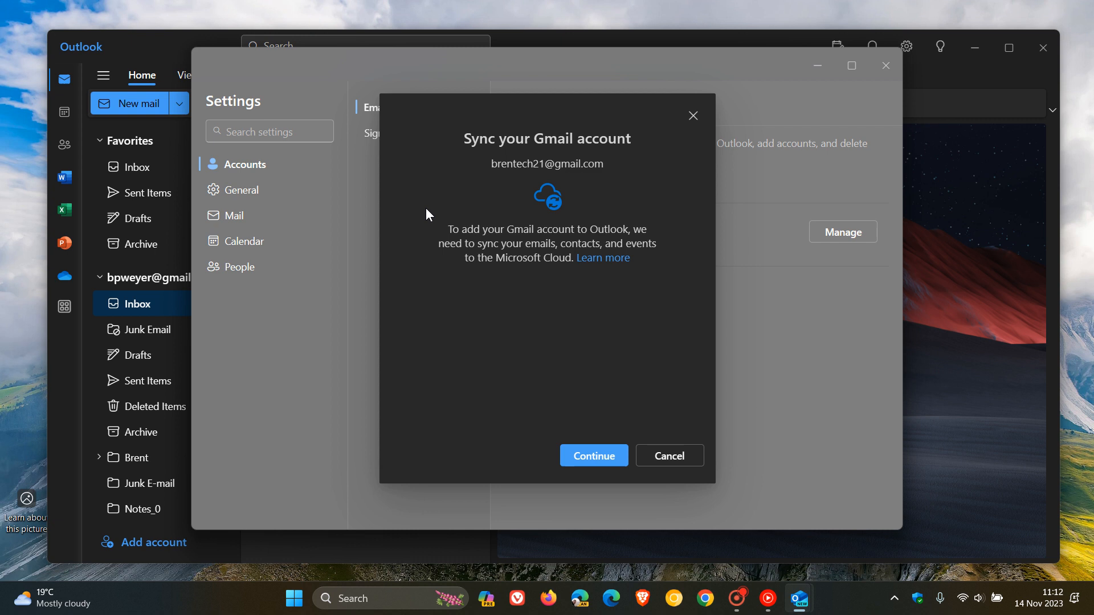
mouse_move(564, 203)
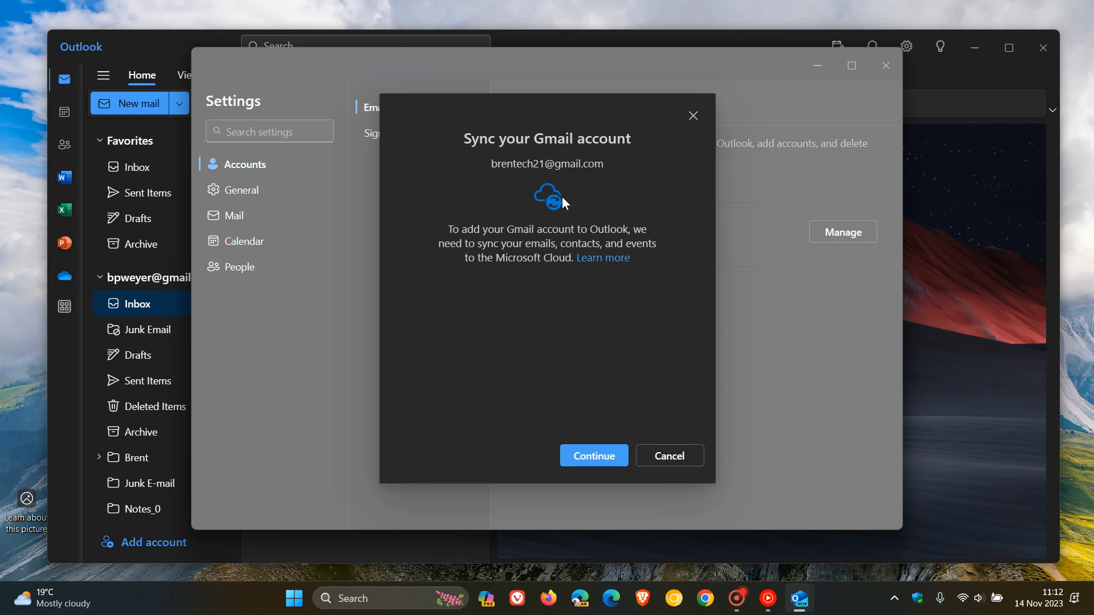
mouse_move(577, 286)
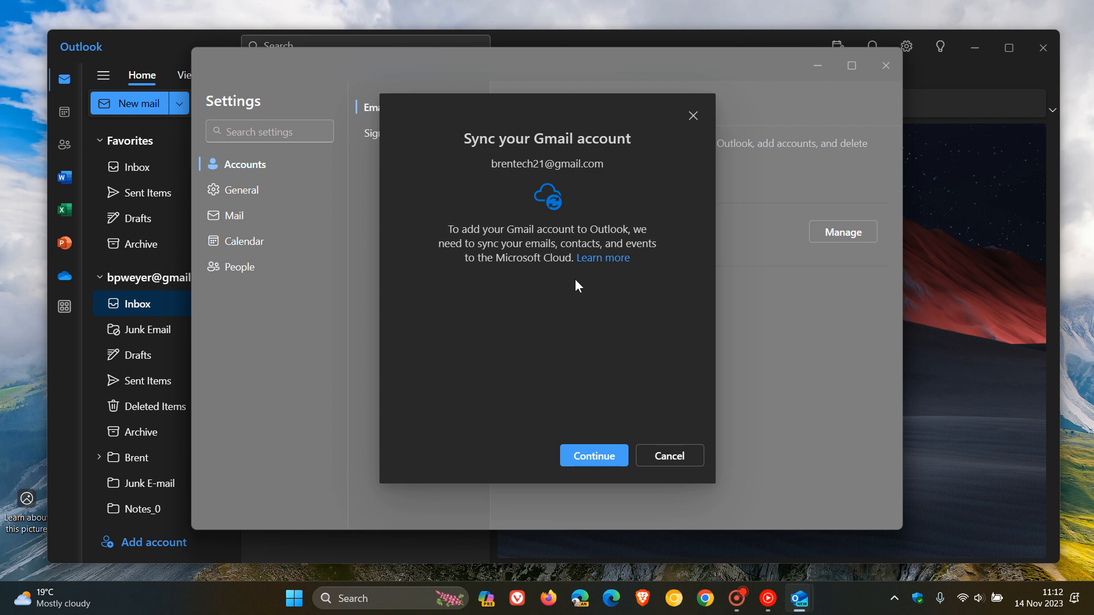
mouse_move(603, 258)
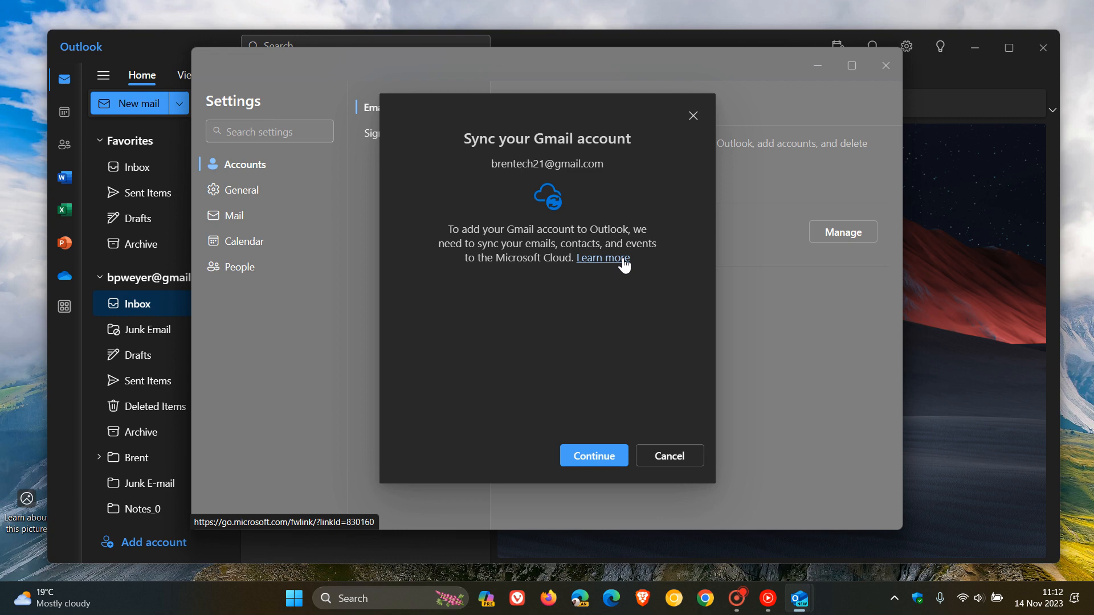
click(602, 258)
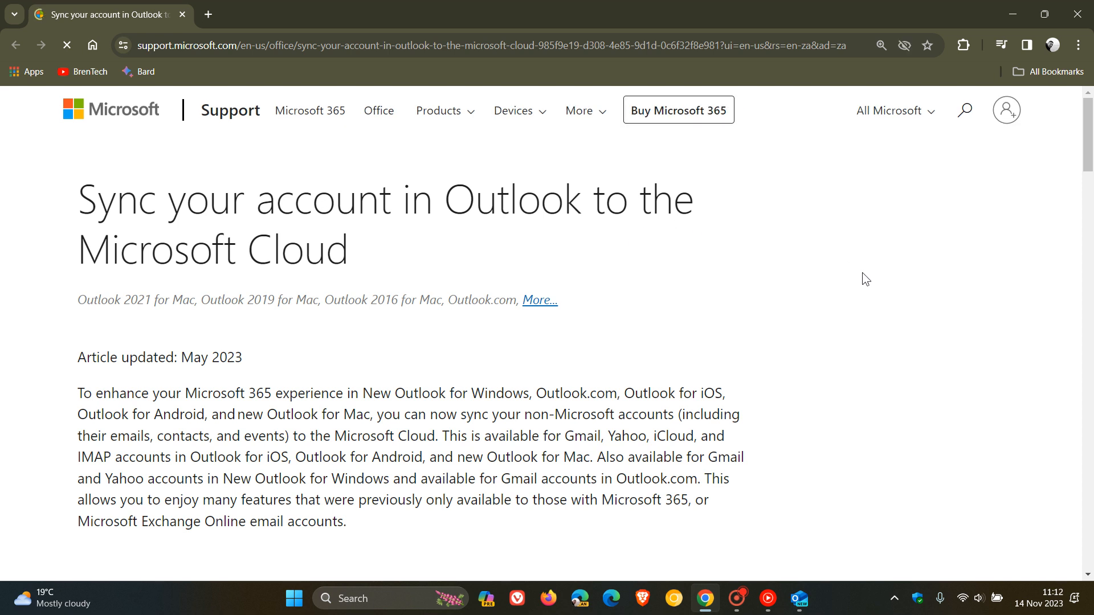
click(1007, 109)
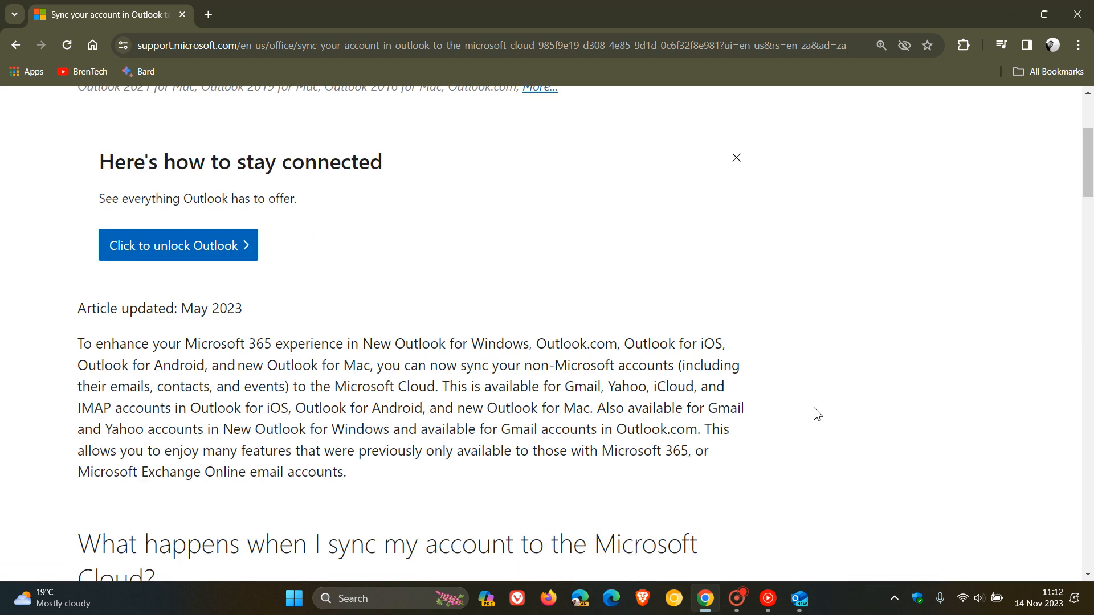
mouse_move(821, 388)
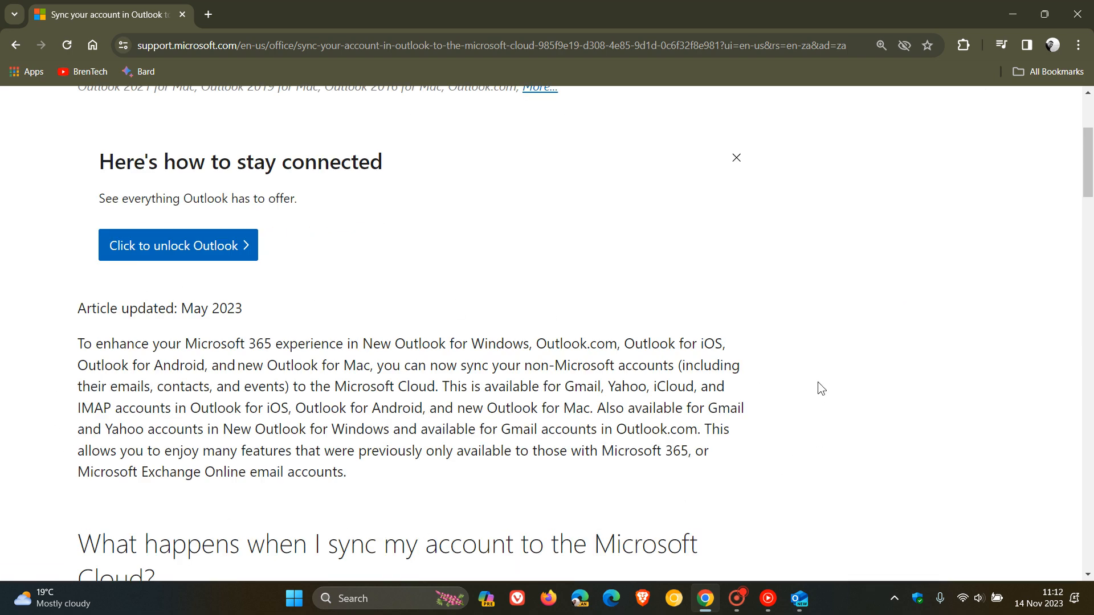
scroll(down, 3)
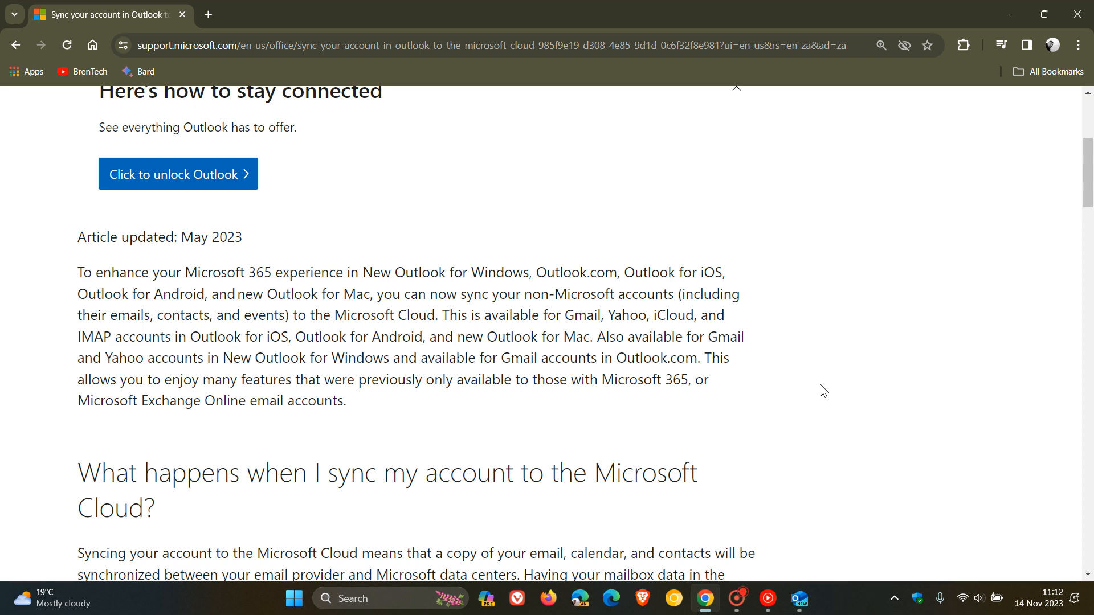
scroll(down, 3)
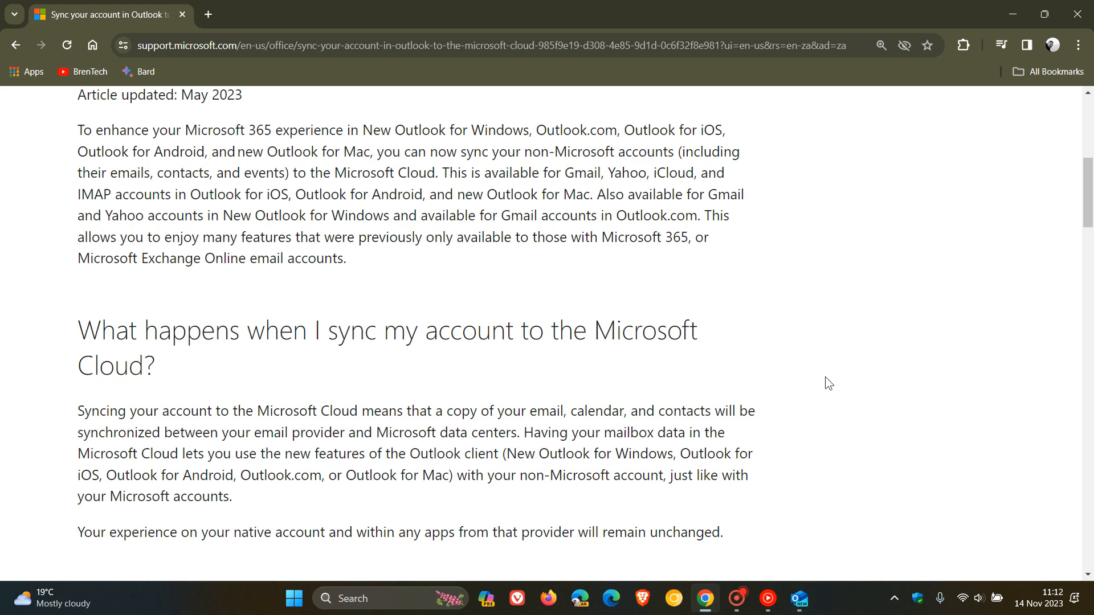
scroll(down, 3)
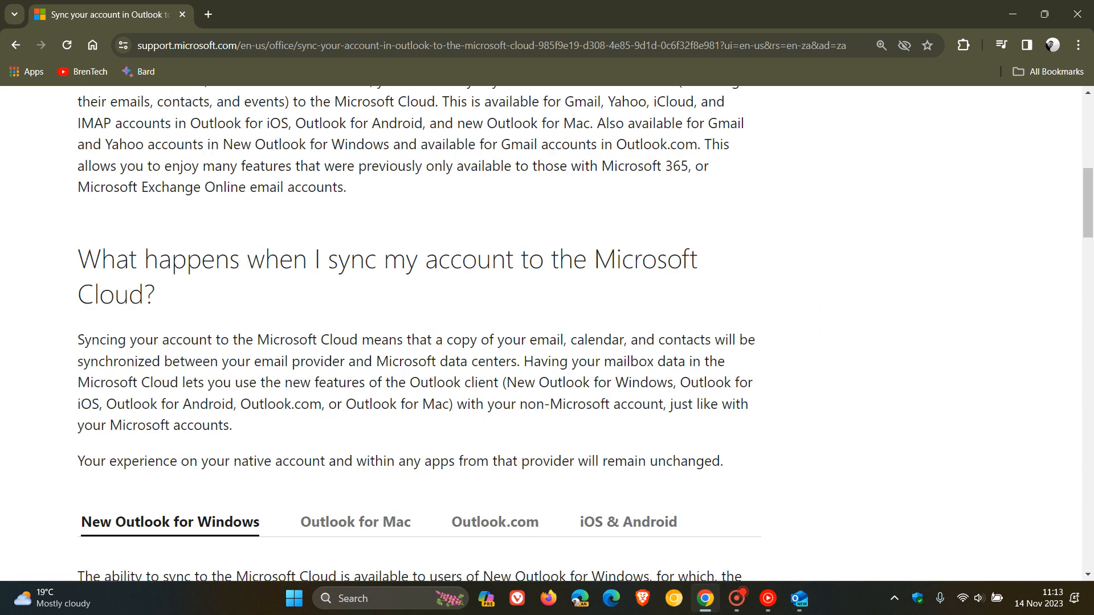
Highlight the sentence explaining what syncing to the Microsoft Cloud means
drag(79, 259, 697, 258)
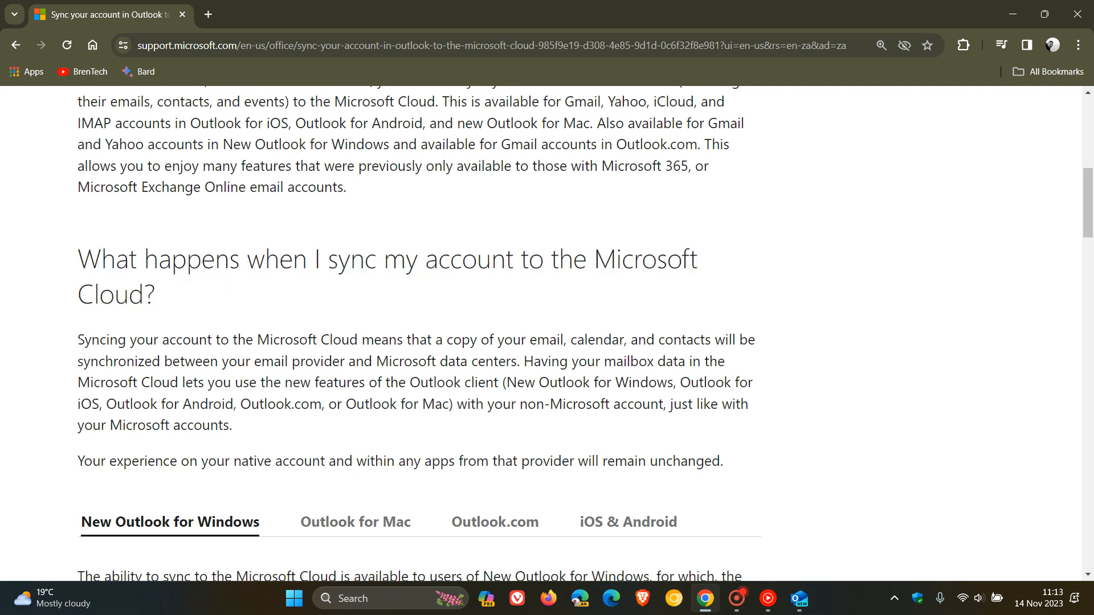
drag(77, 339, 430, 339)
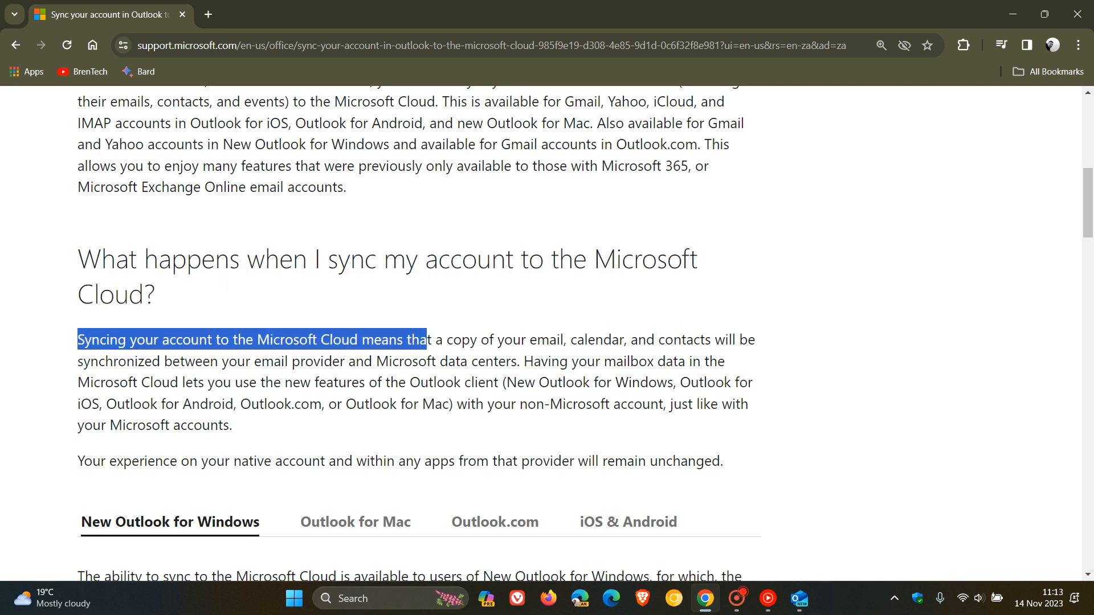
drag(424, 340, 645, 340)
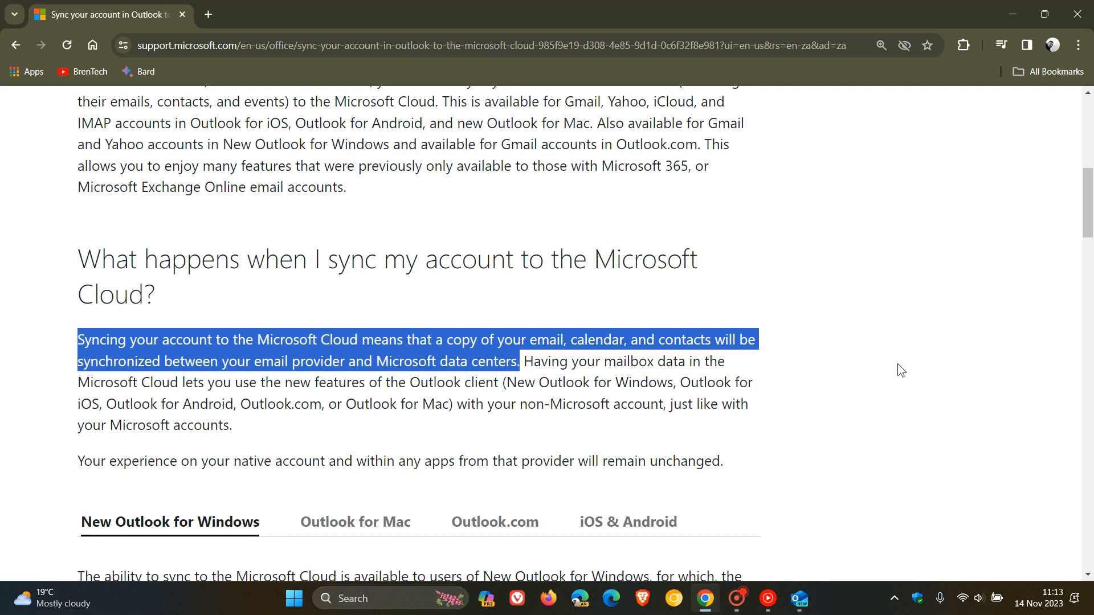
mouse_move(900, 379)
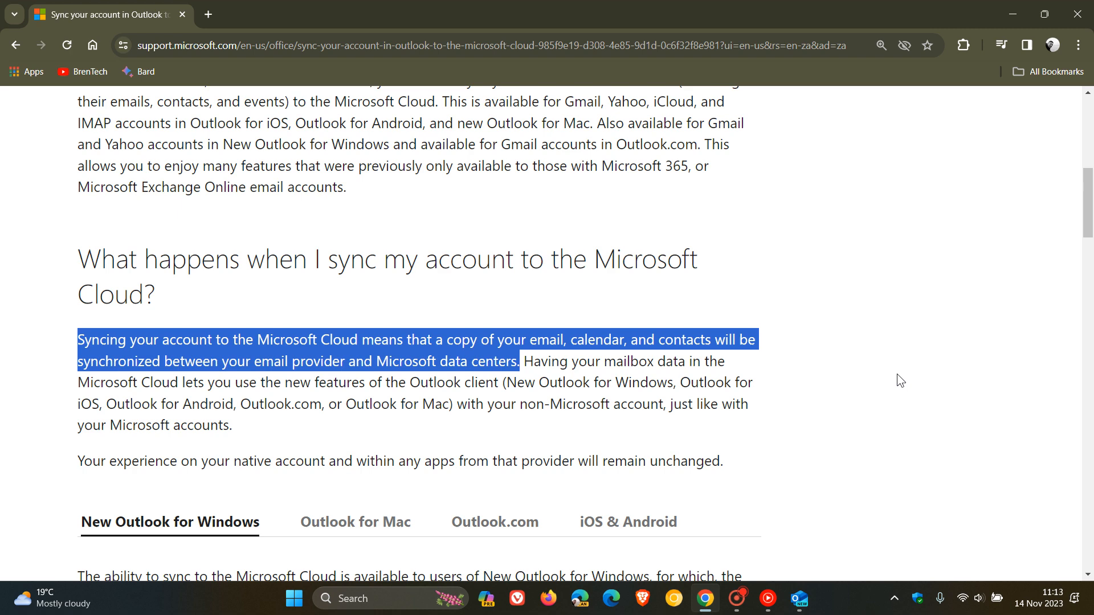
mouse_move(967, 309)
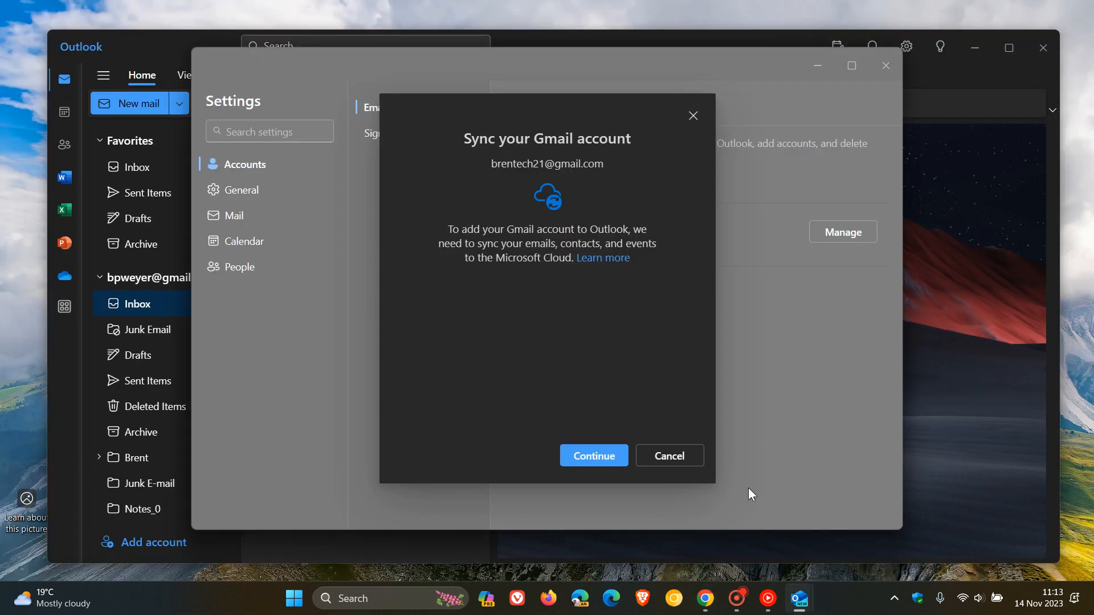
mouse_move(669, 456)
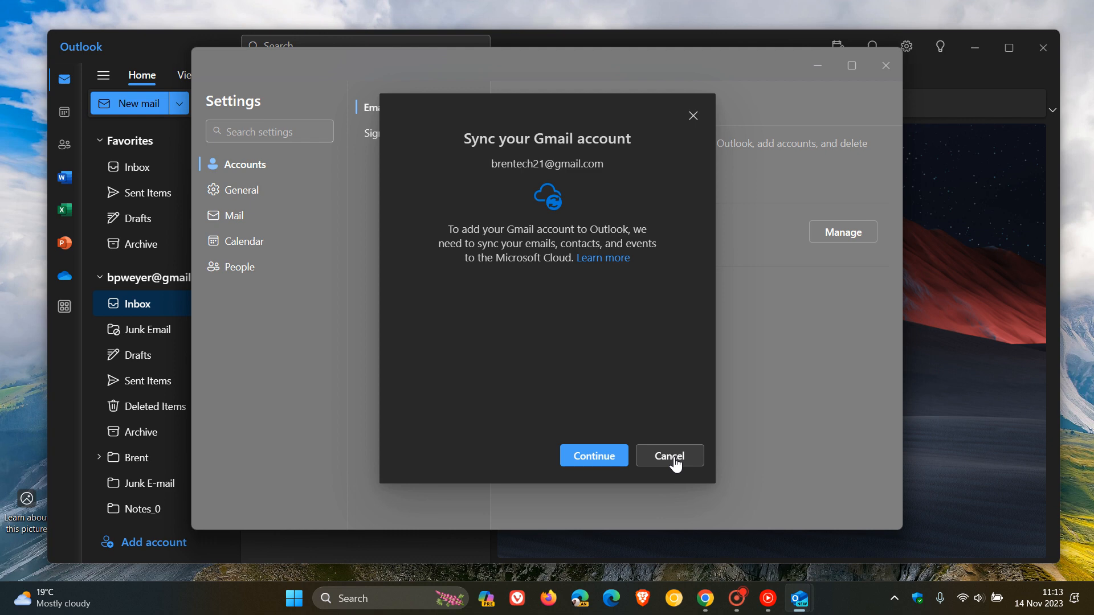
Cancel the Gmail cloud sync without adding the account and close Settings
click(668, 455)
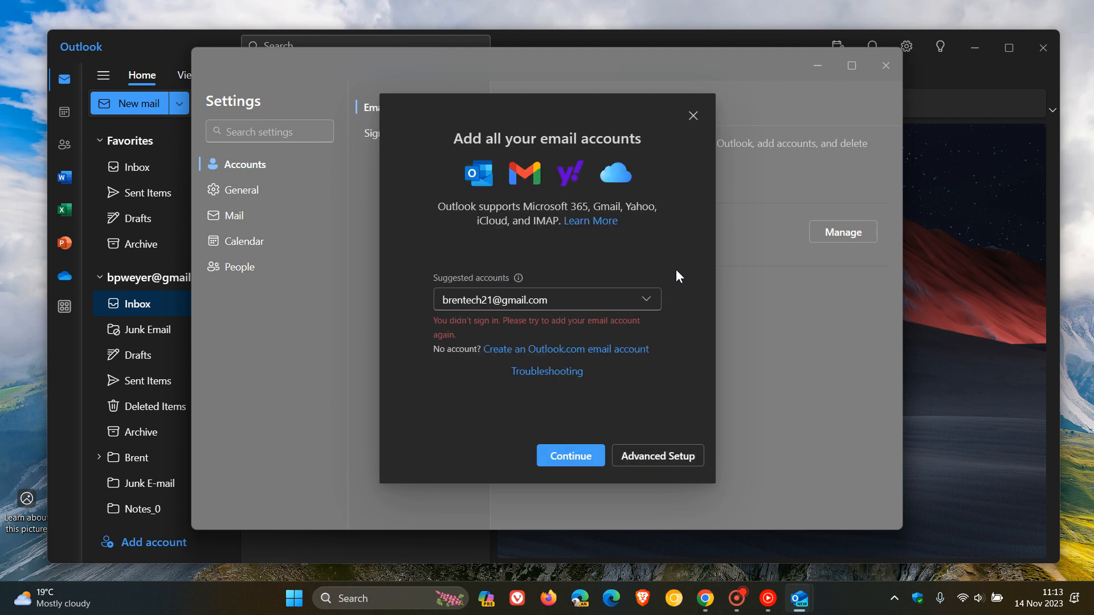
click(692, 115)
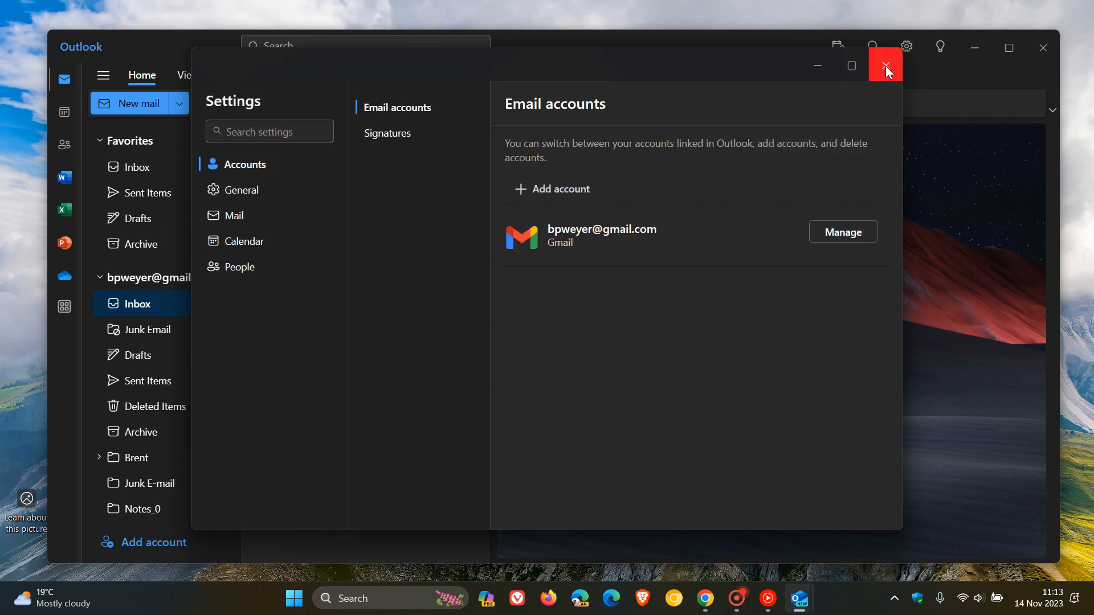
click(885, 65)
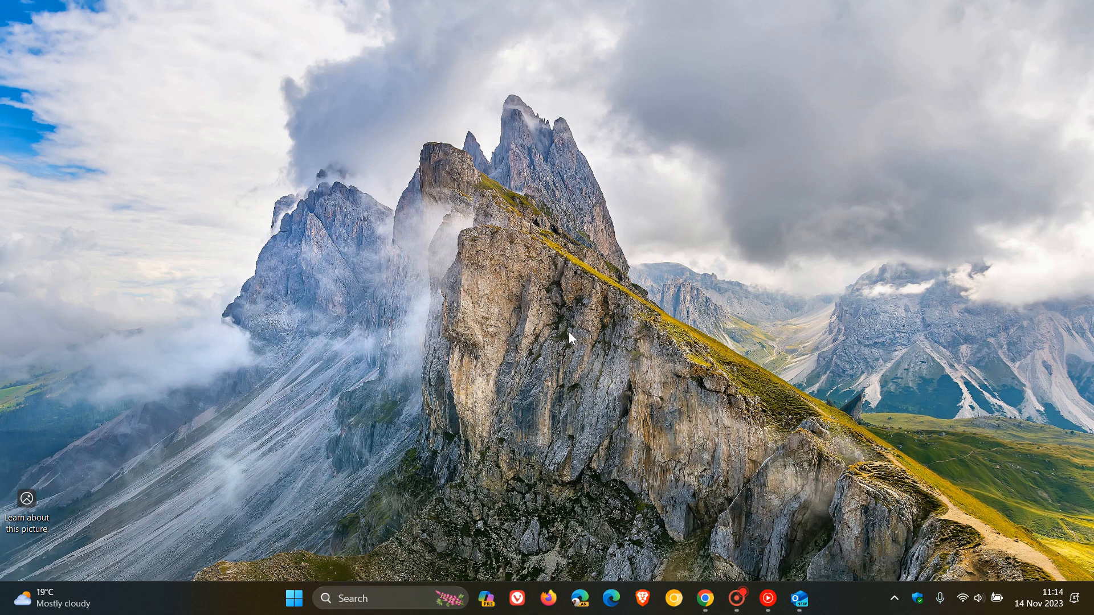
mouse_move(615, 300)
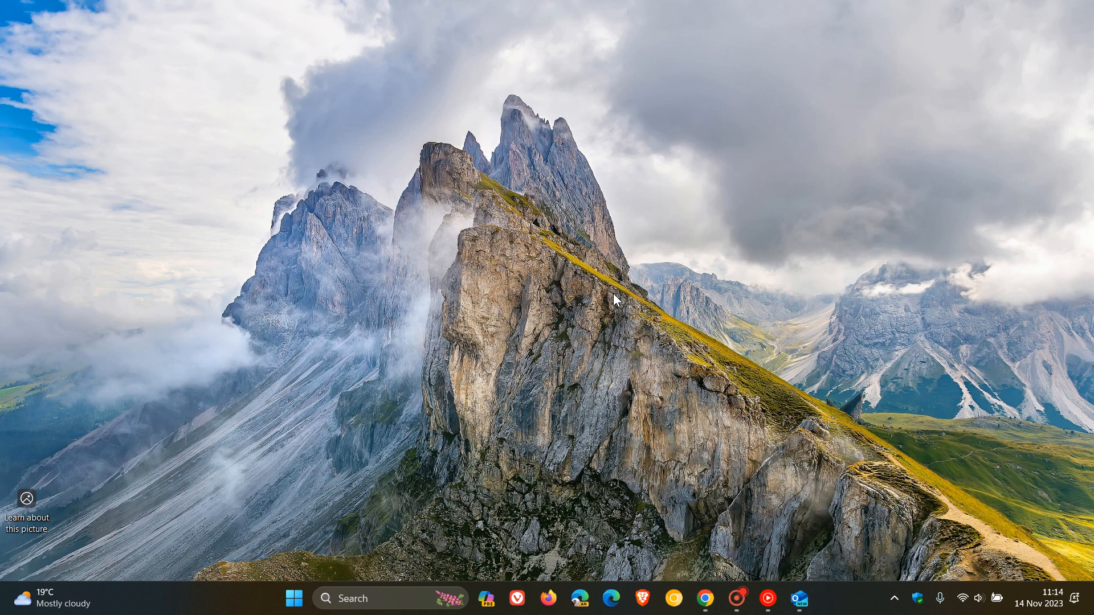
mouse_move(471, 380)
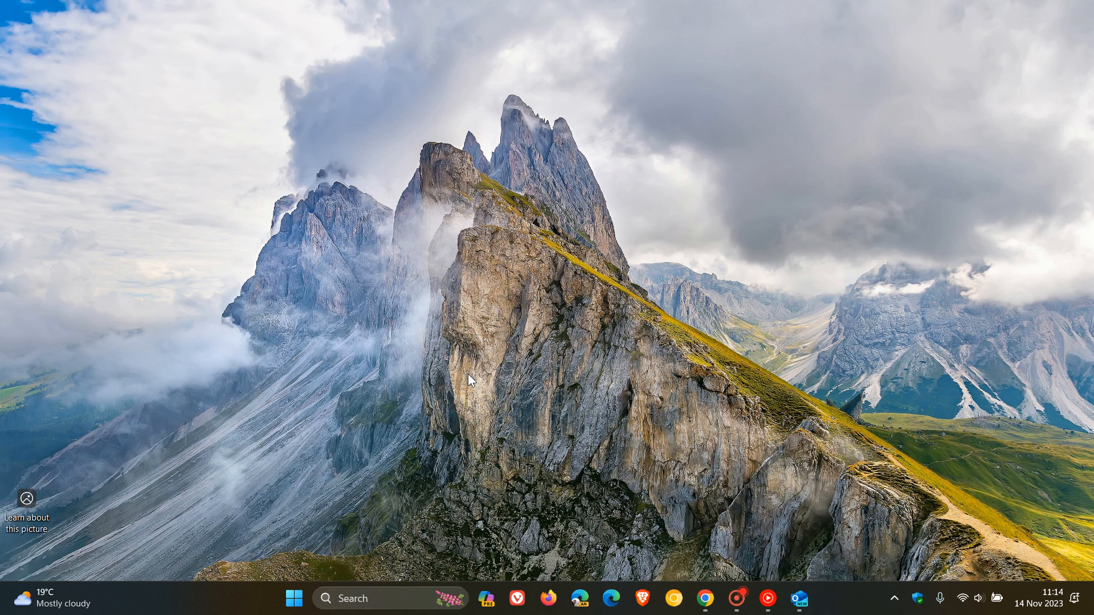
mouse_move(648, 318)
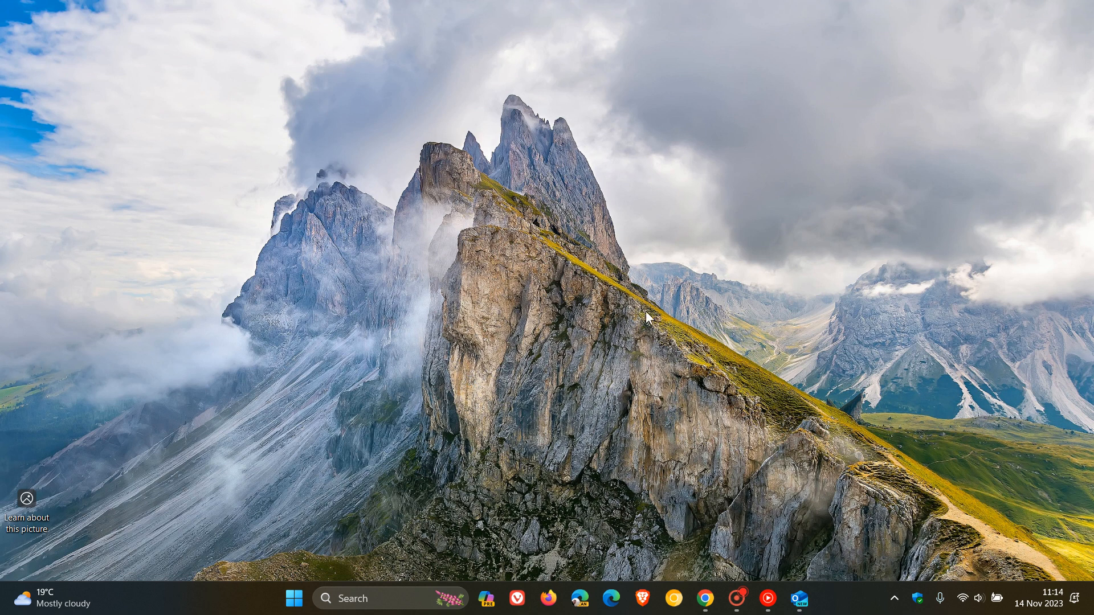